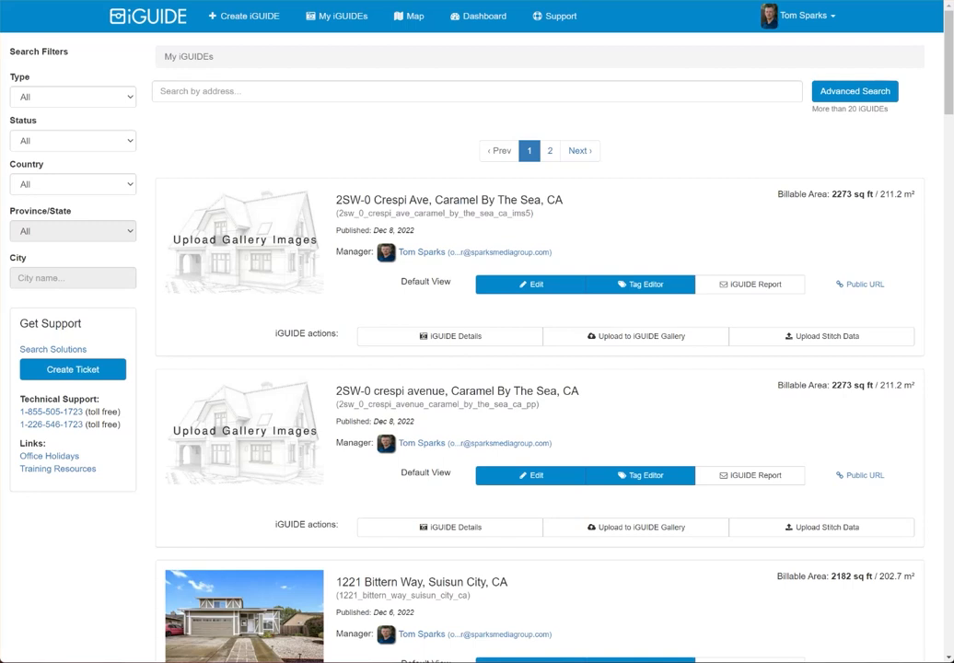
mouse_move(379, 280)
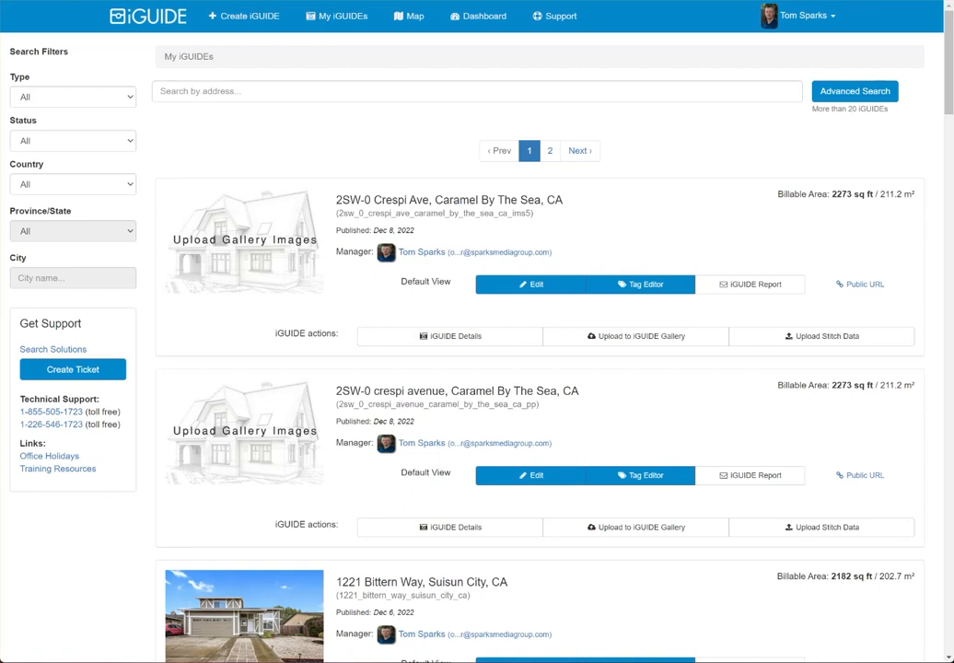
mouse_move(107, 559)
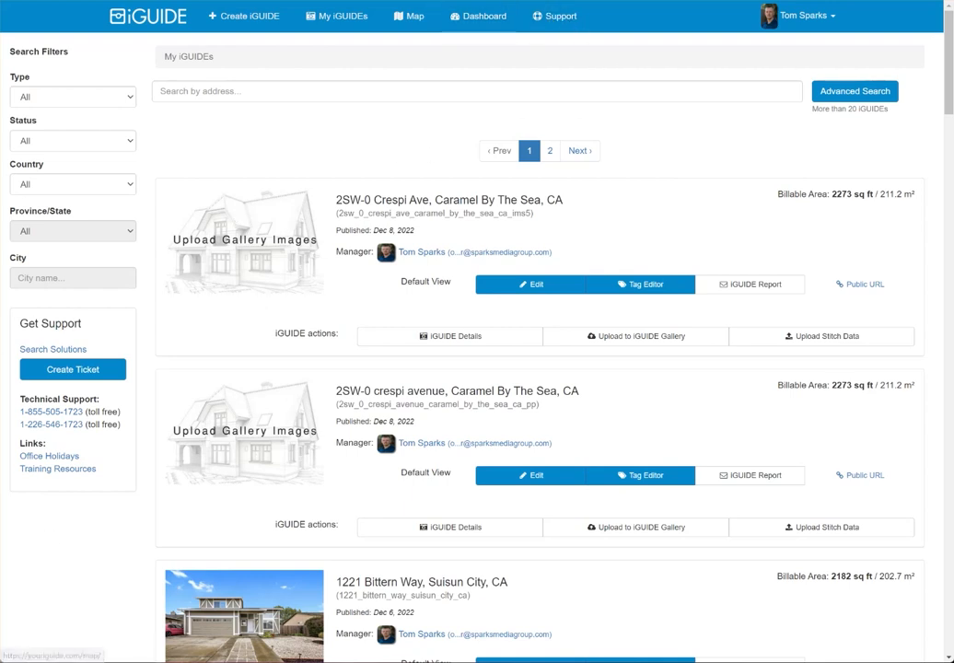
Go from the My iGUIDEs page to the portal's Support section.
click(554, 16)
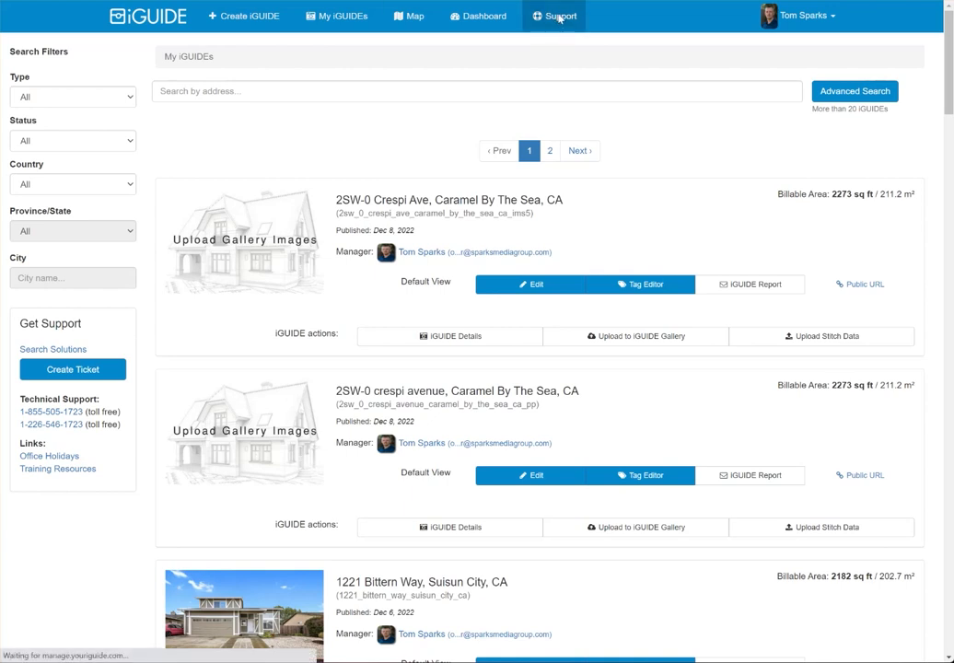
Download the iGUIDE PLANIX latest firmware fw6_update.7z and show it in its Firmware folder.
click(553, 16)
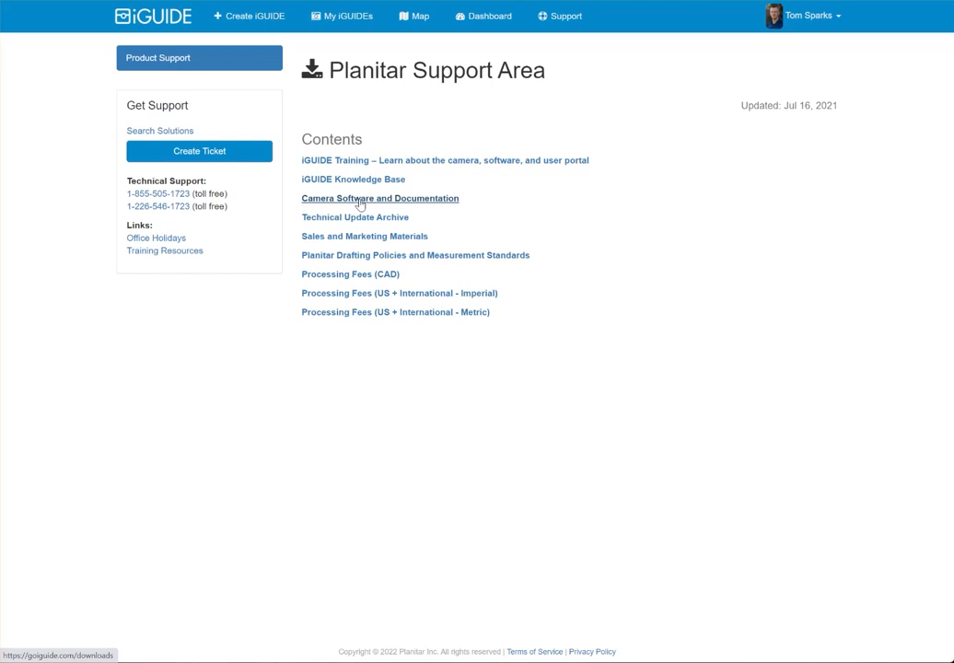
click(380, 198)
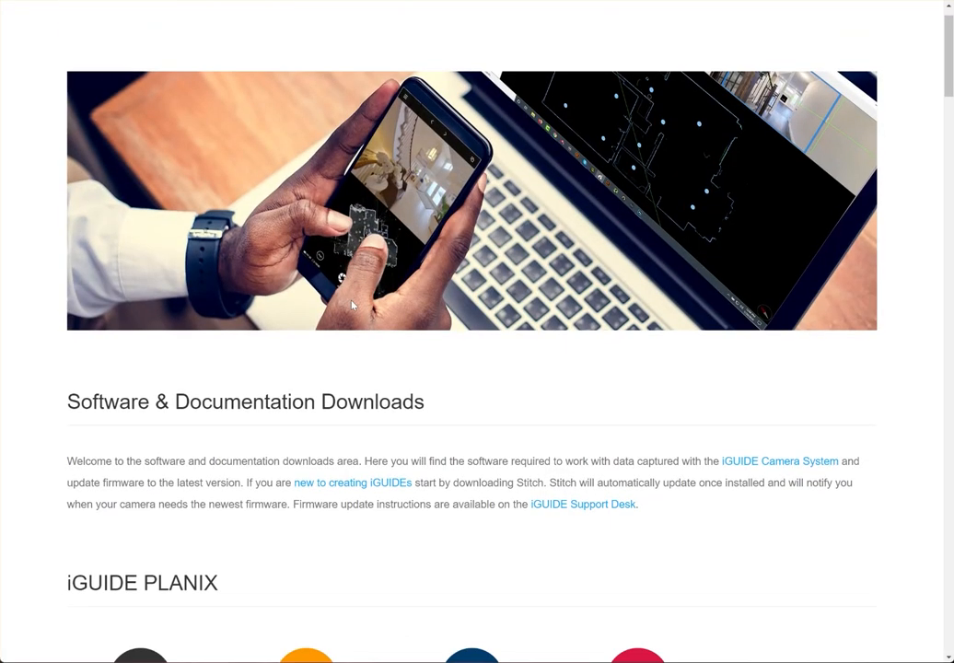
scroll(down, 3)
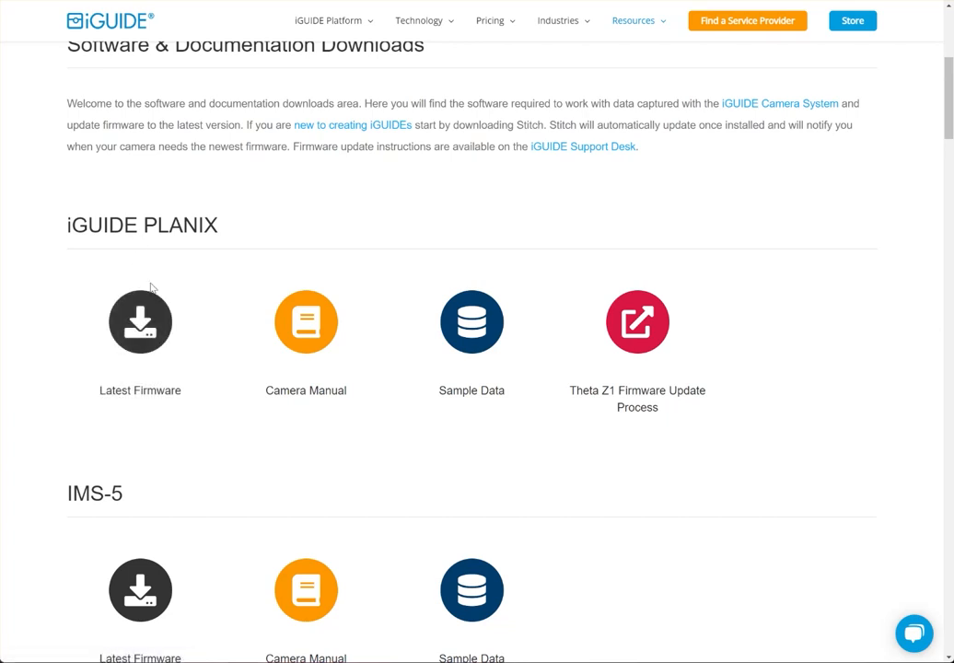
click(140, 321)
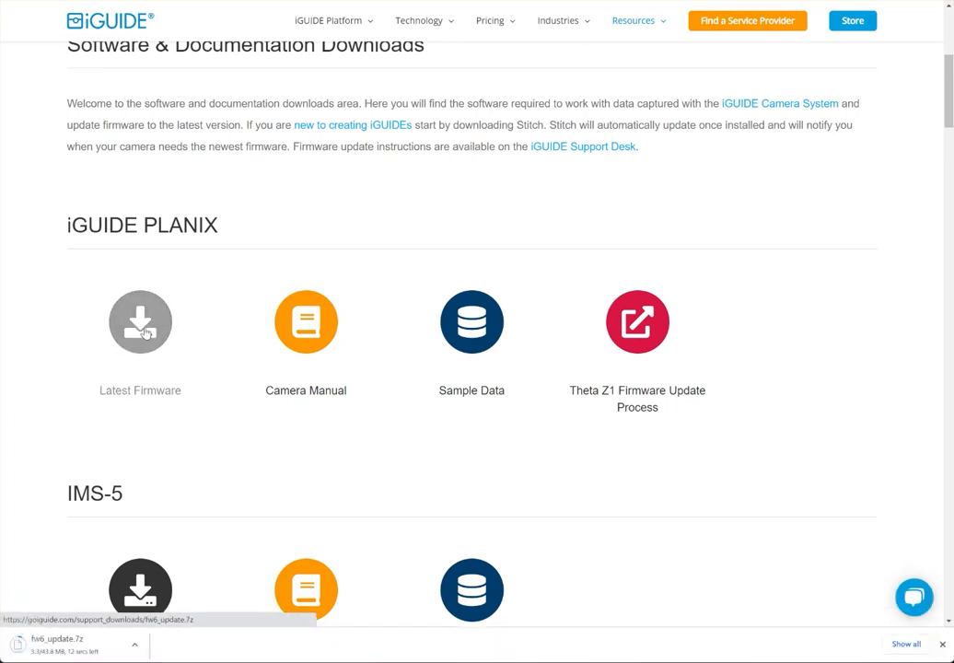
click(140, 321)
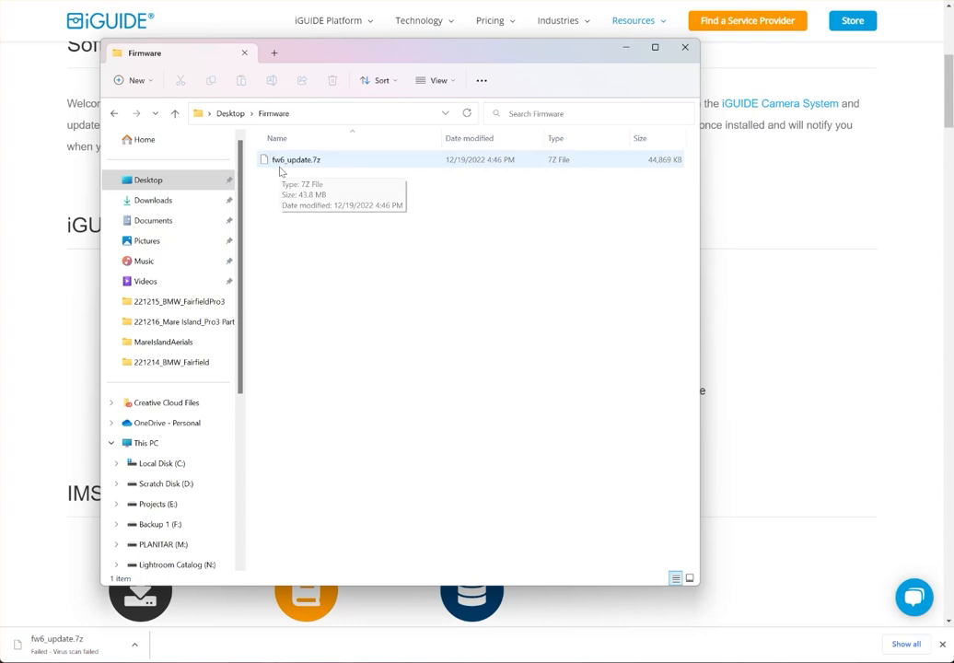
mouse_move(304, 171)
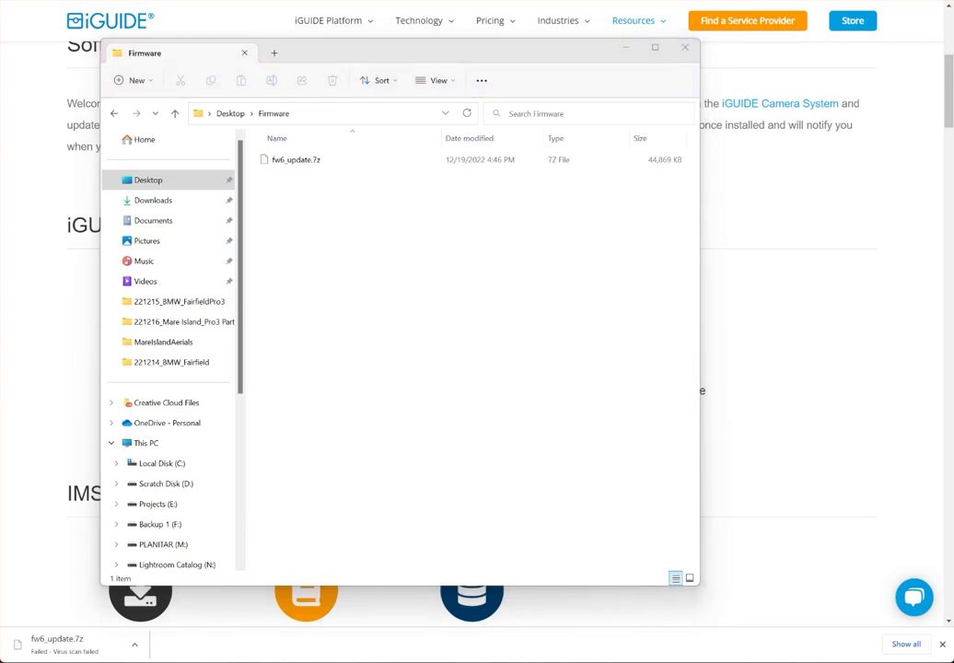
Open PLANITAR (M:) in a second window and select fw6_update.7z in Firmware.
click(158, 544)
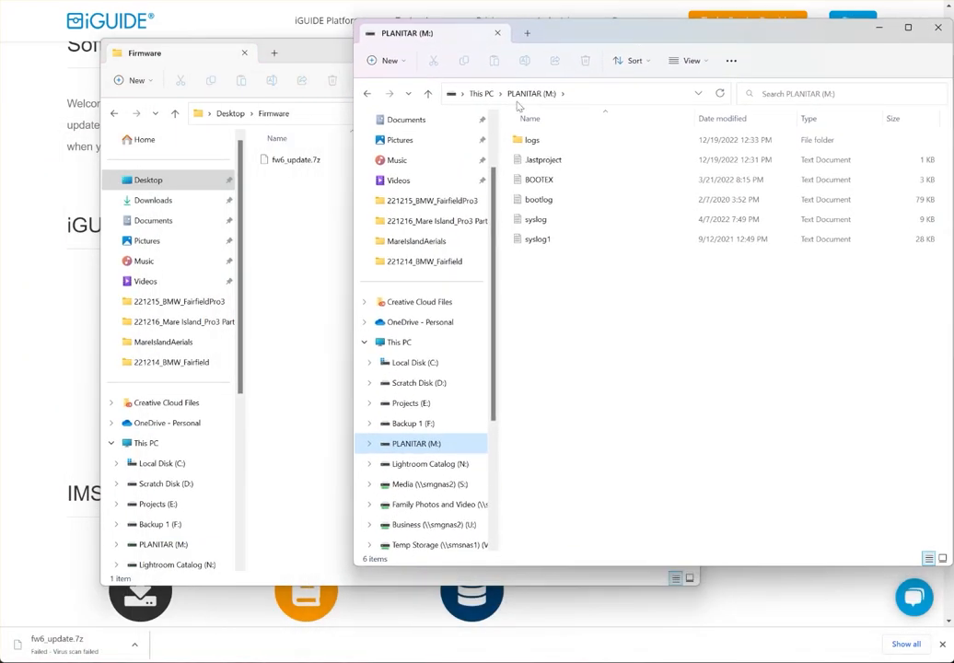
mouse_move(538, 114)
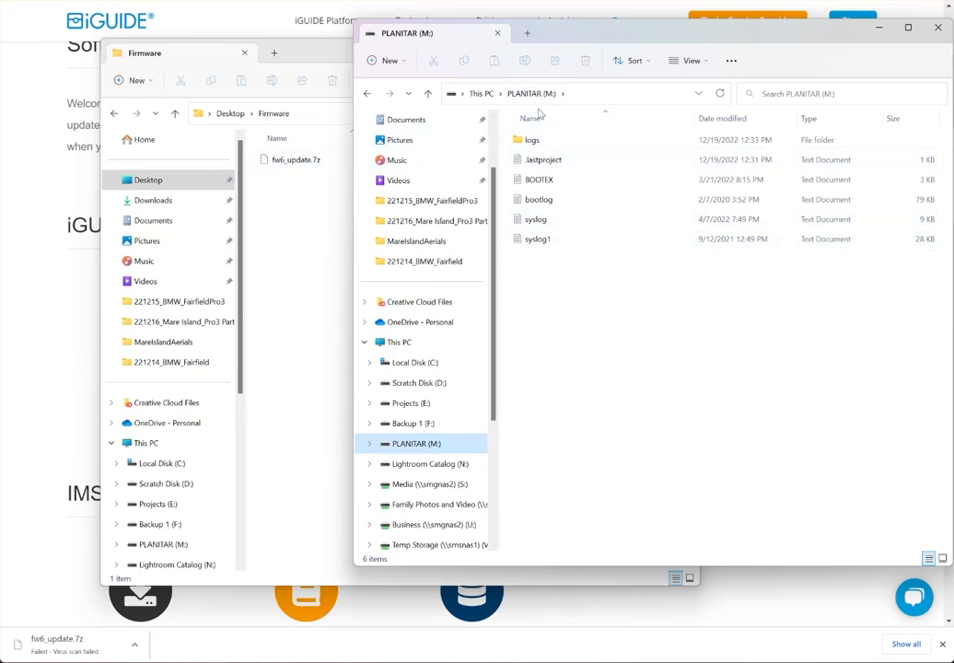
click(295, 159)
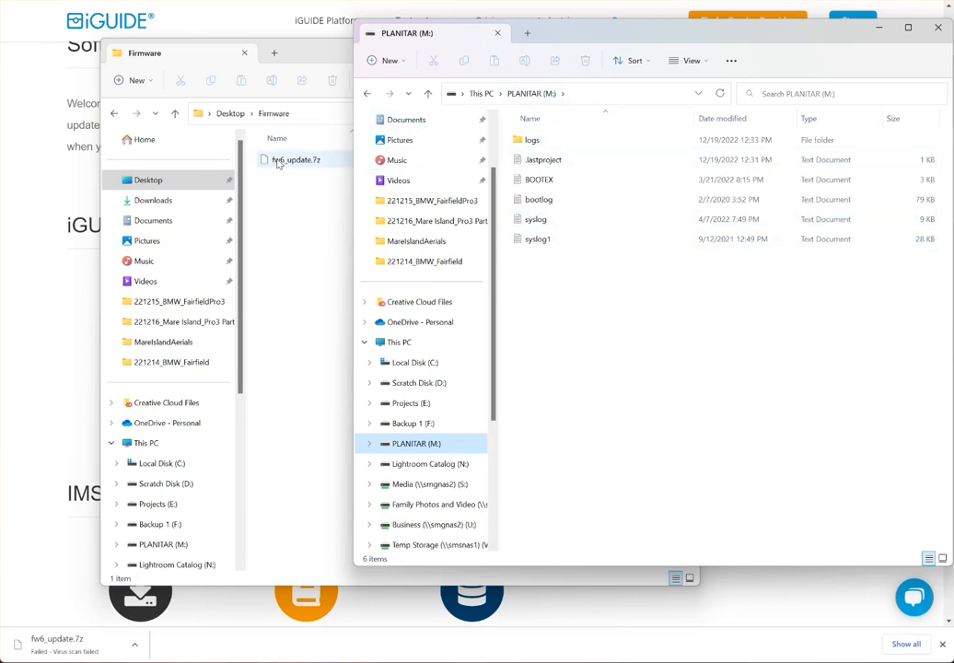
mouse_move(294, 160)
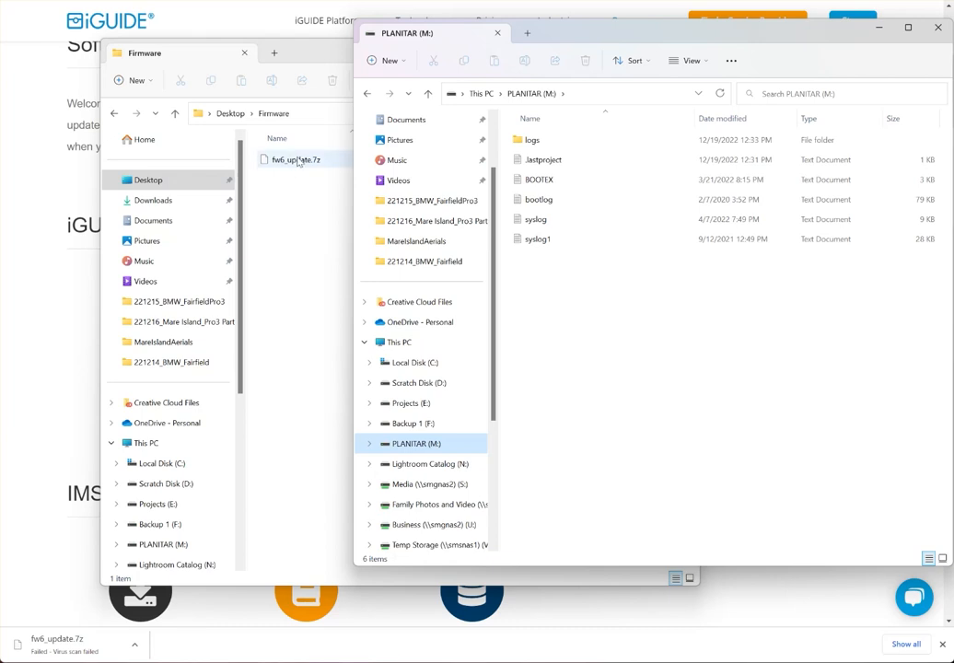
mouse_move(296, 167)
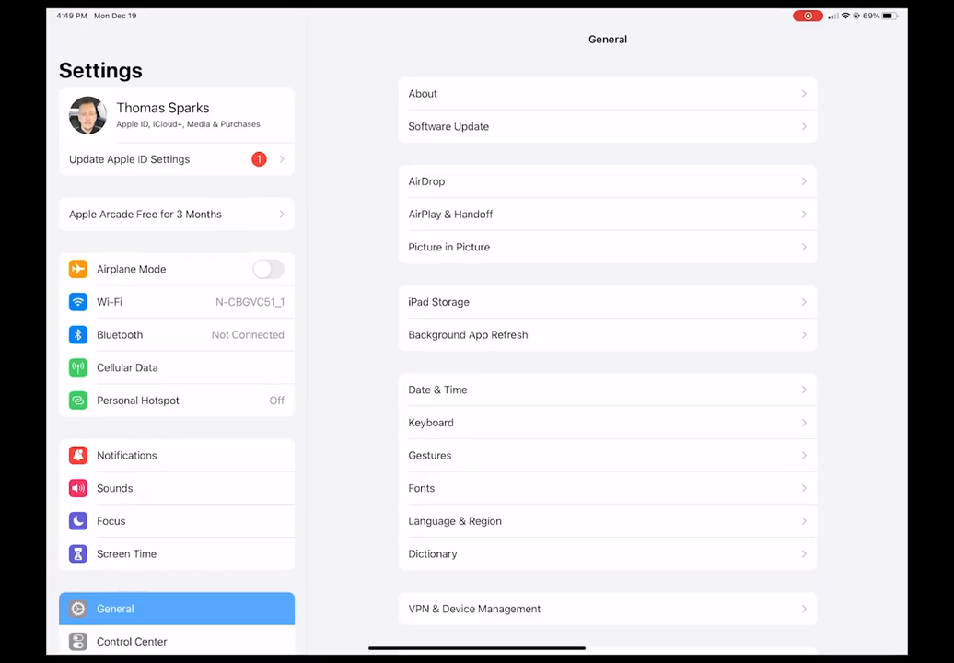
Join the planix-f60cc2 Wi-Fi network after dismissing the incorrect password warning.
click(108, 301)
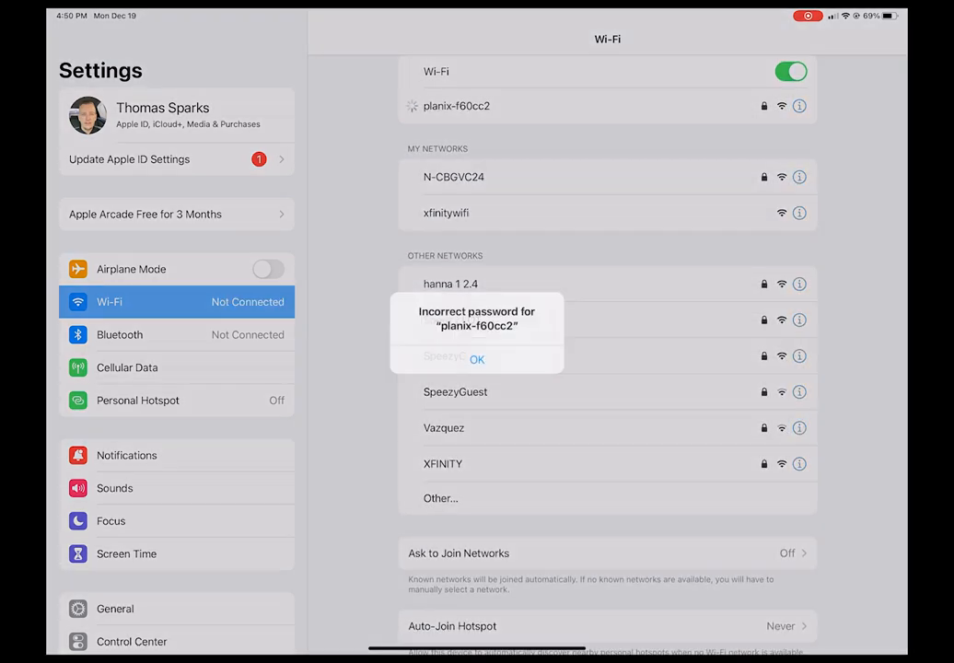
click(477, 359)
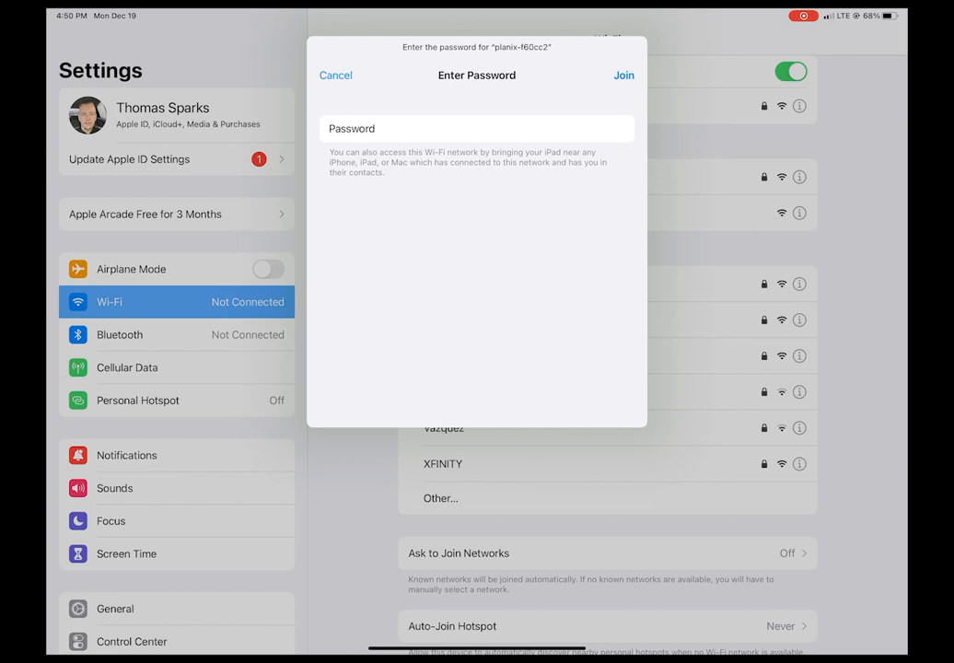
click(624, 75)
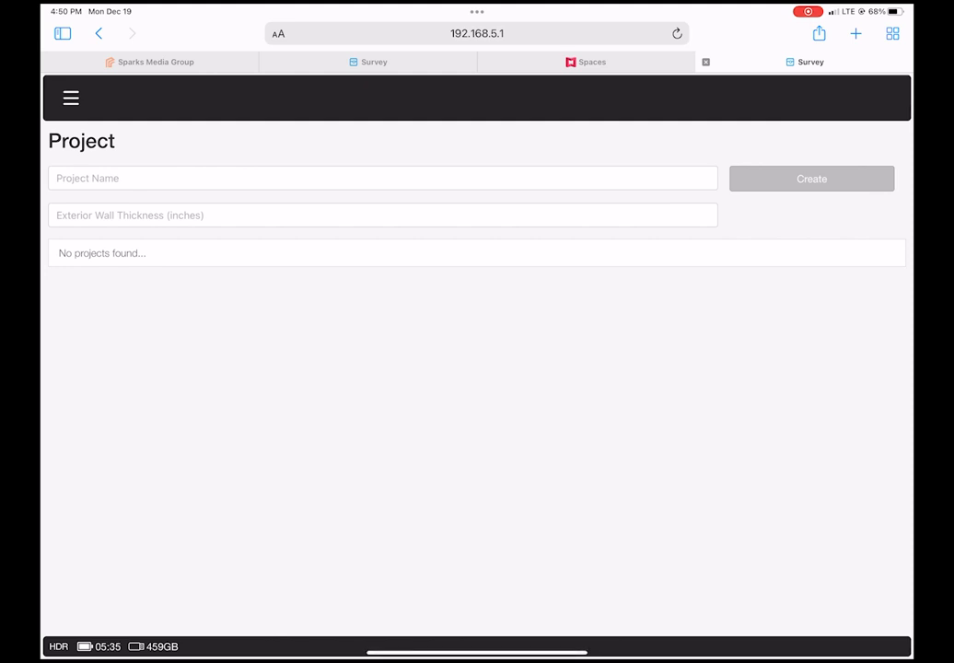
Start Update Firmware from Survey Settings, reaching the reboot and 25% battery warning.
click(71, 97)
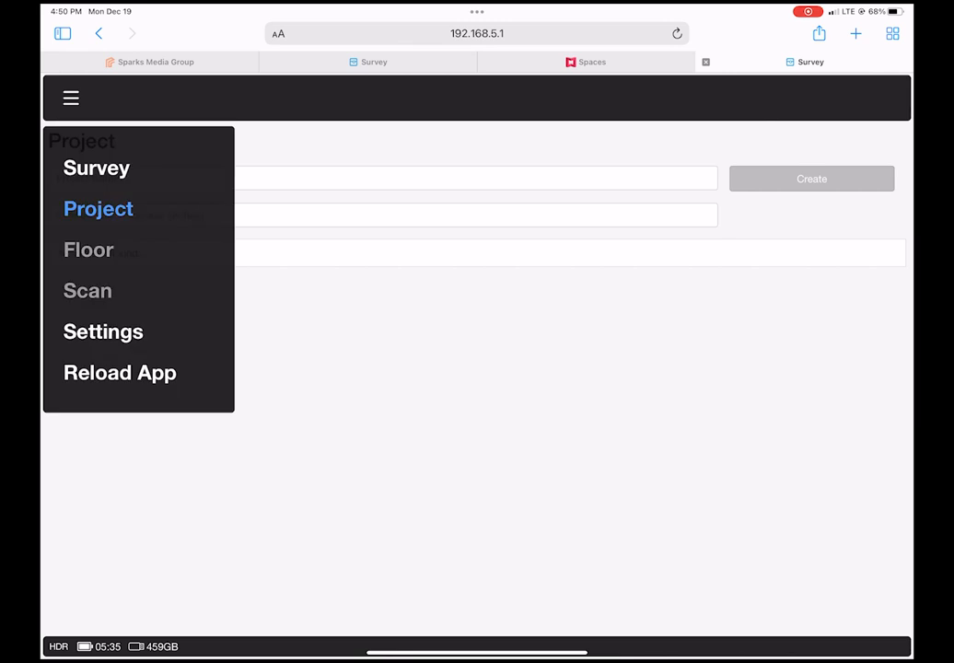
click(103, 331)
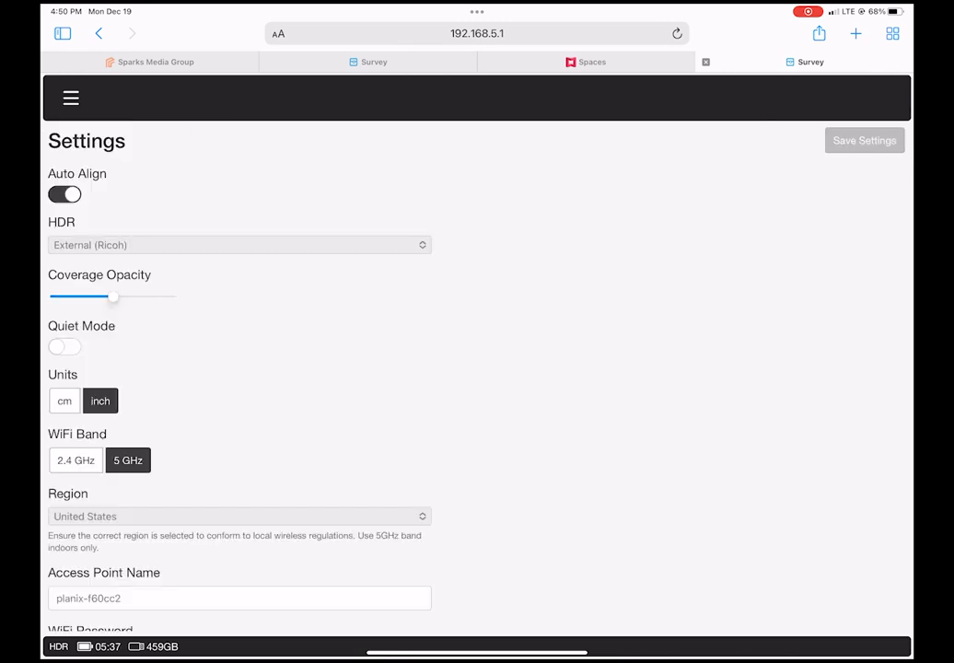
scroll(down, 3)
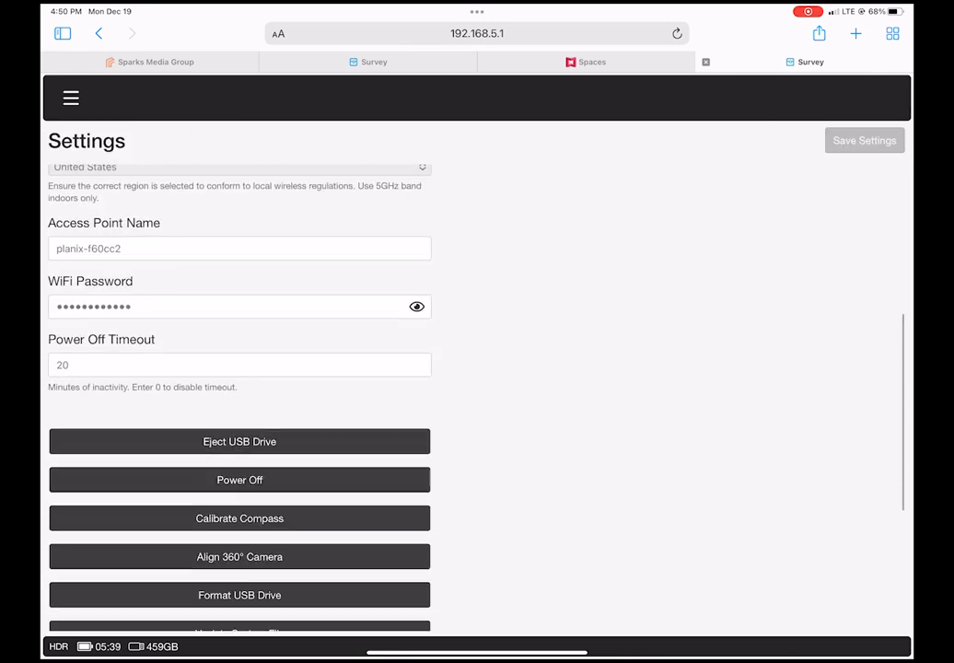
scroll(down, 3)
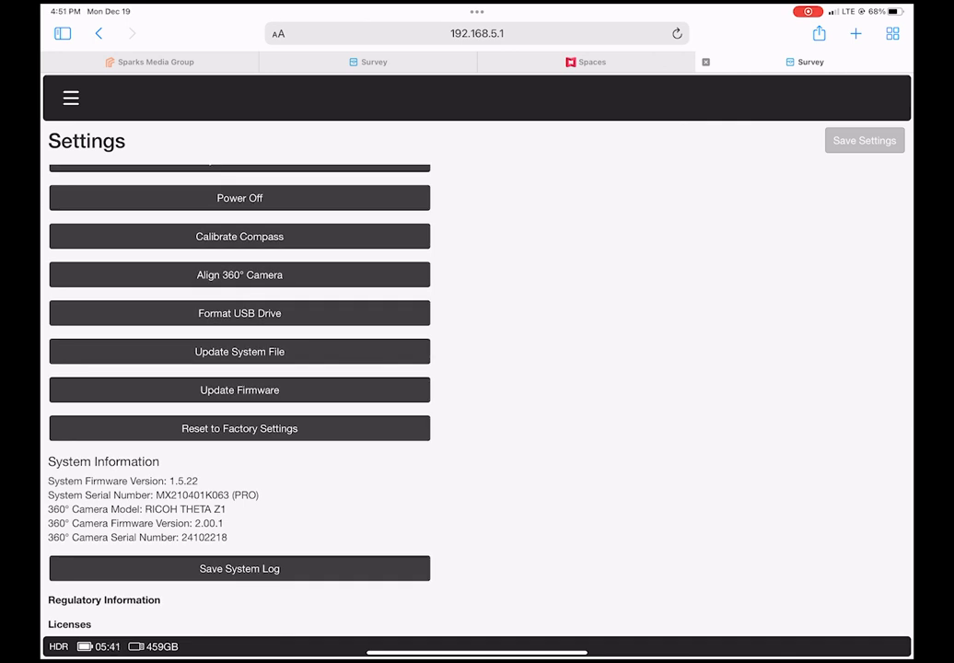
click(239, 390)
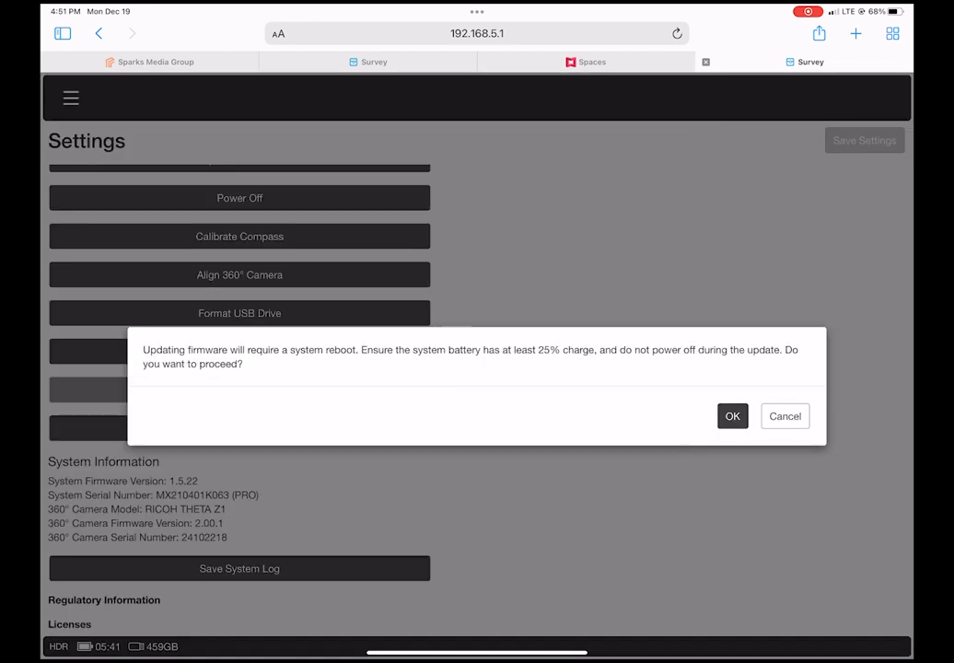
Confirm the firmware update with OK so the camera reboots.
click(732, 415)
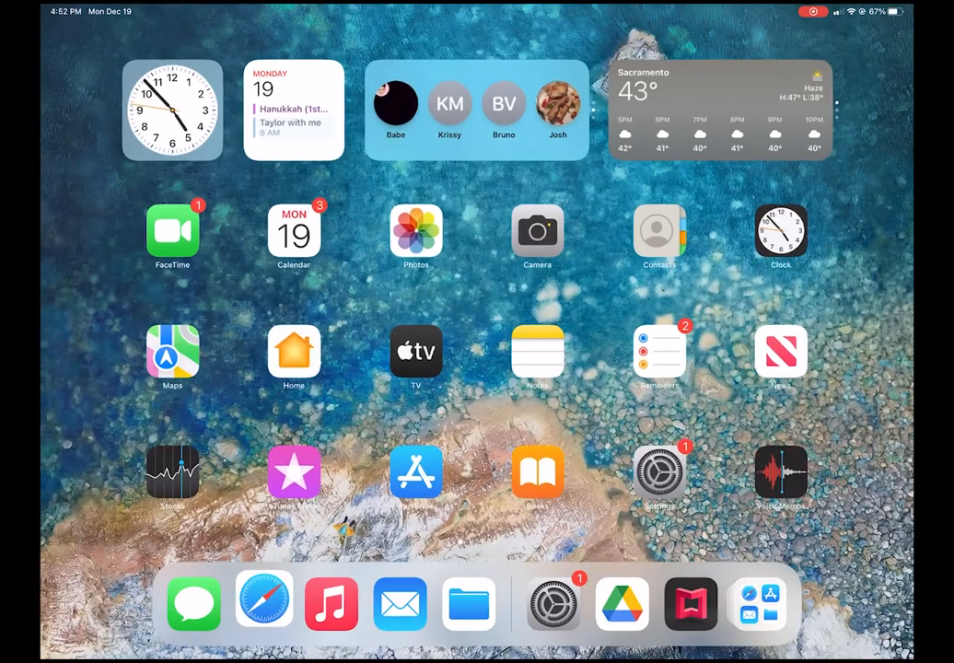
Rejoin the planix-f60cc2 camera network in iPad Settings, then go home.
click(658, 471)
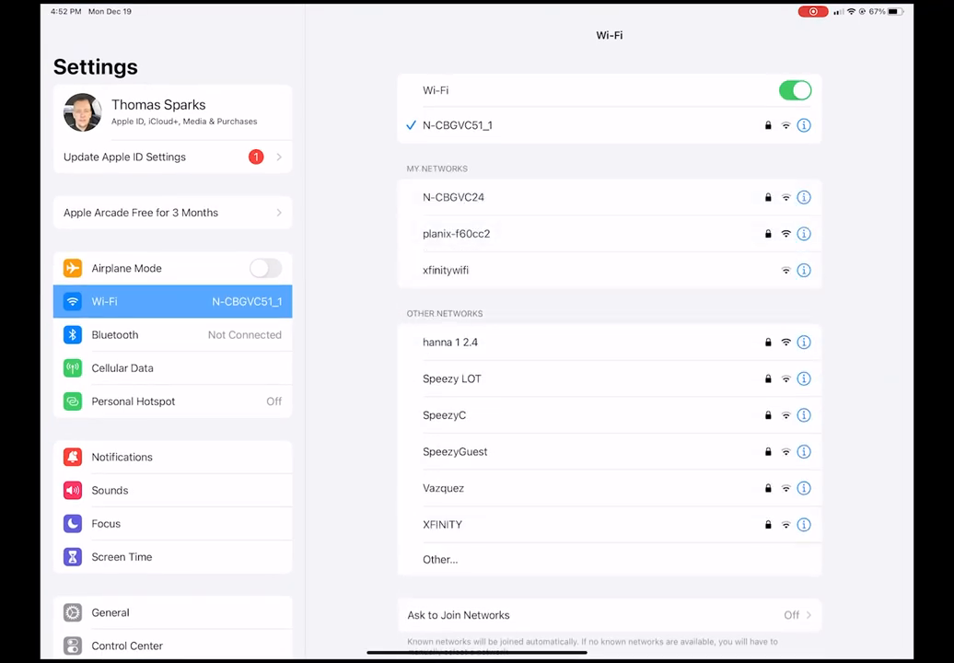
click(457, 233)
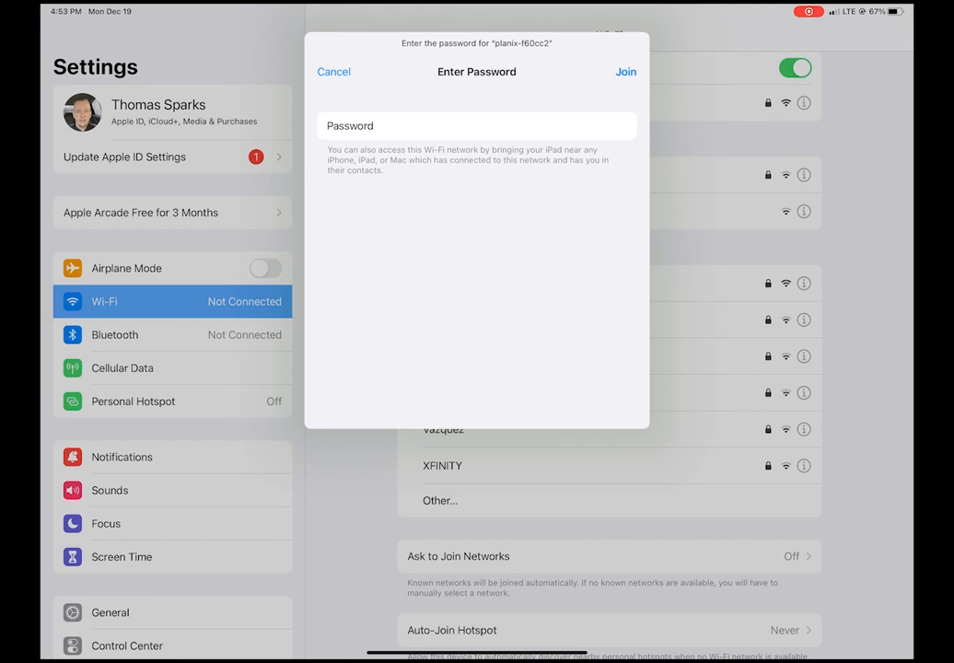
click(625, 71)
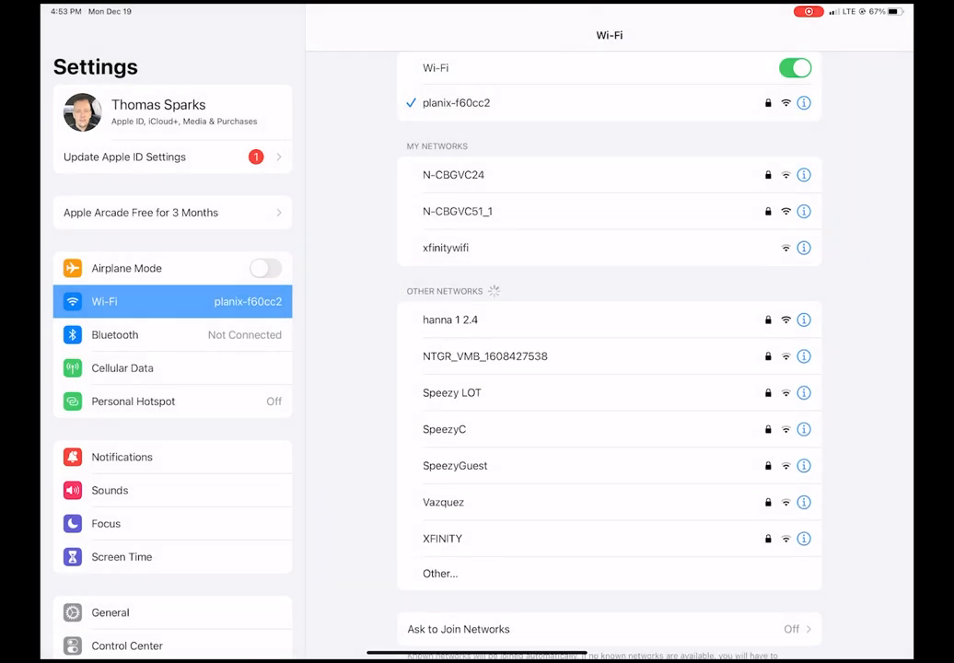
key(home)
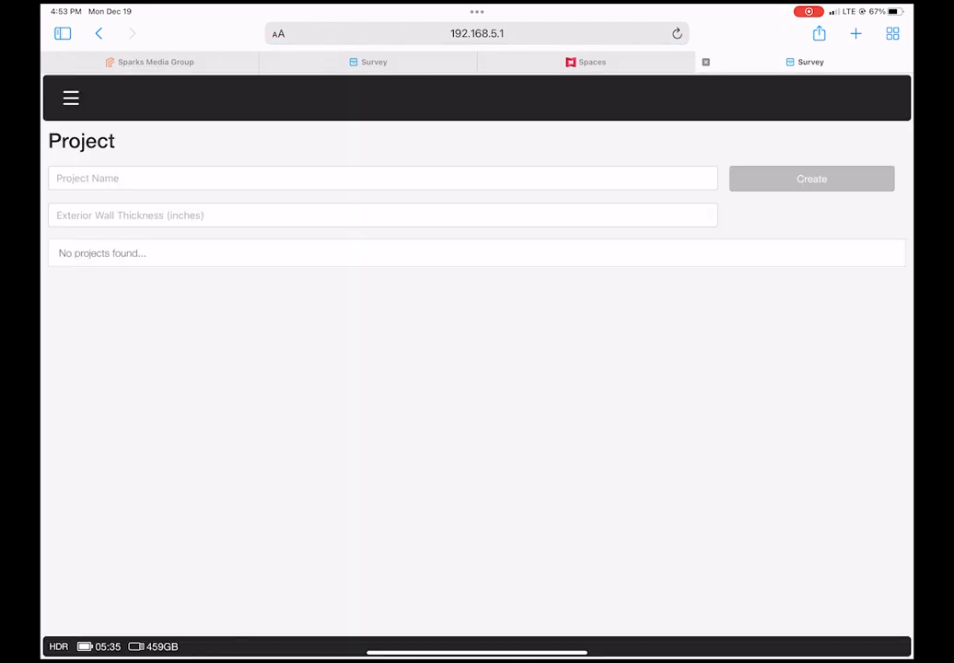
Open Survey Settings and scroll to System Information showing firmware 1.5.26.
click(71, 98)
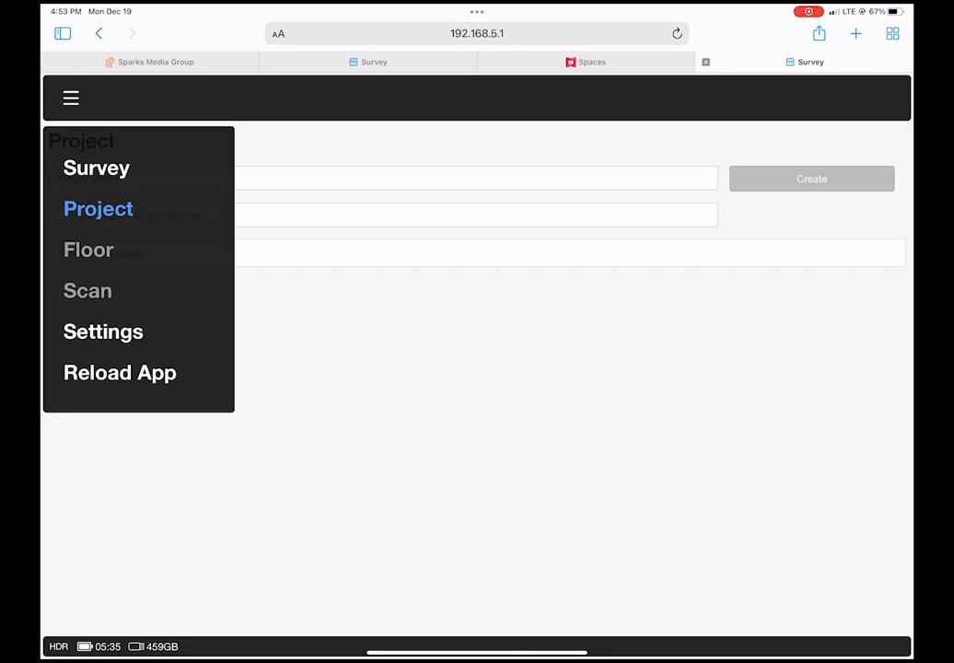
click(103, 332)
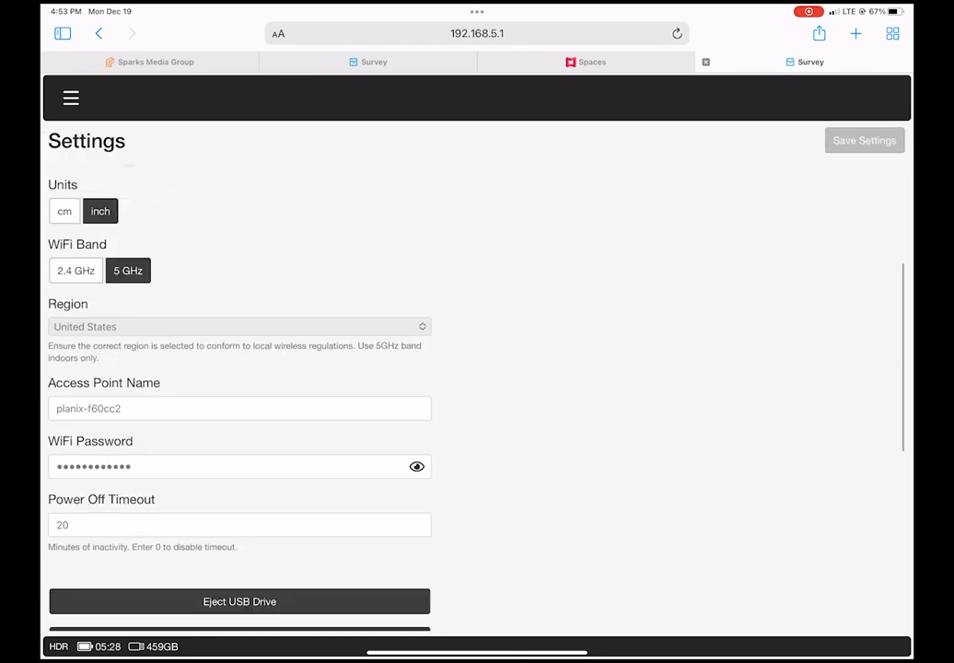
scroll(down, 3)
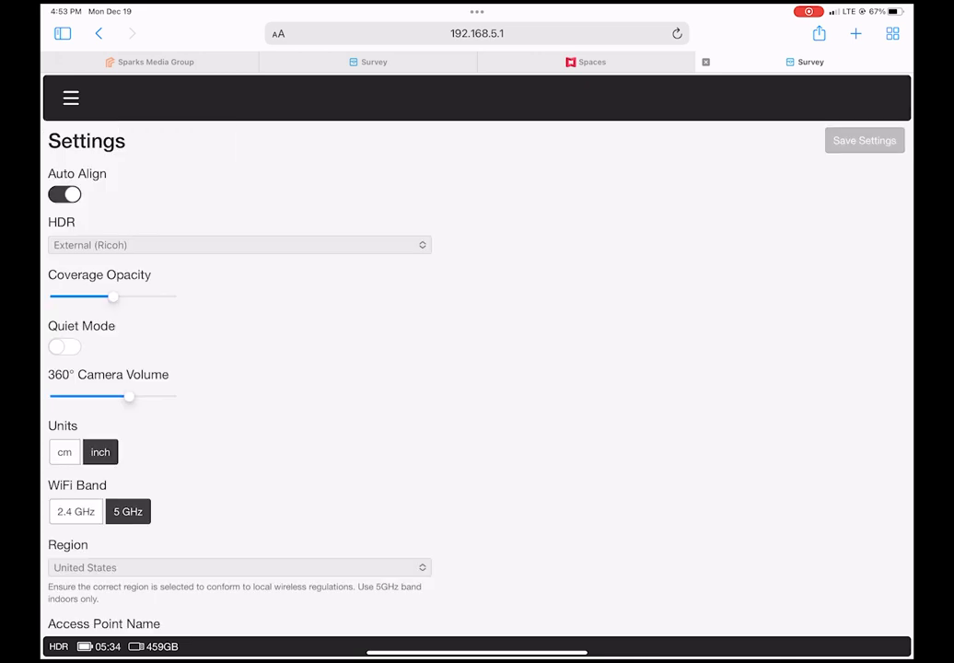
scroll(down, 3)
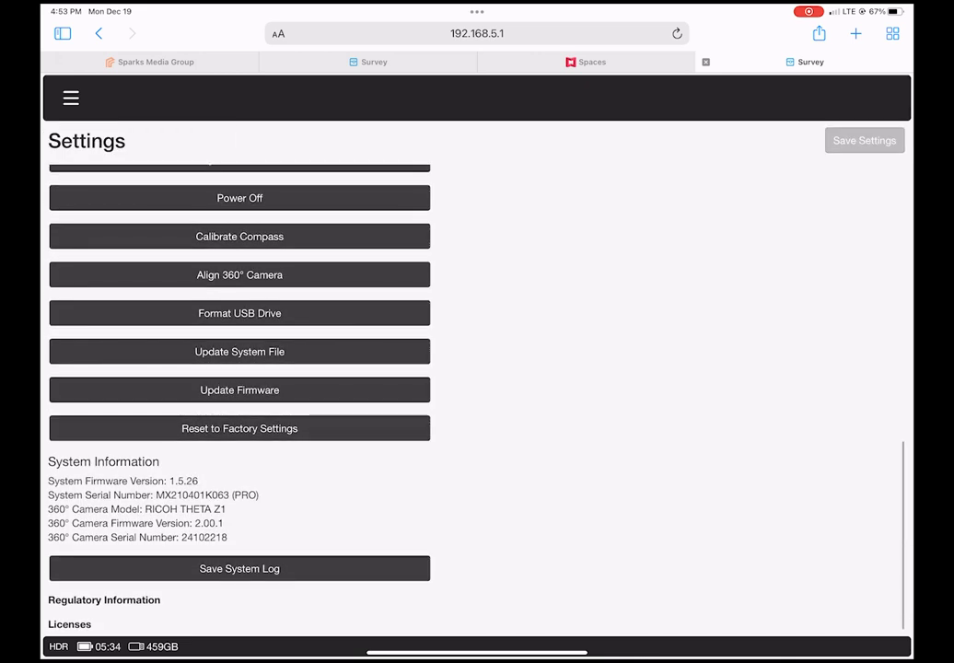